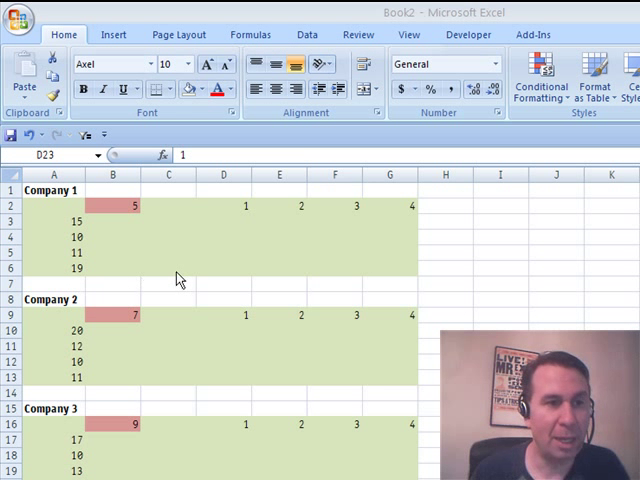
mouse_move(253, 351)
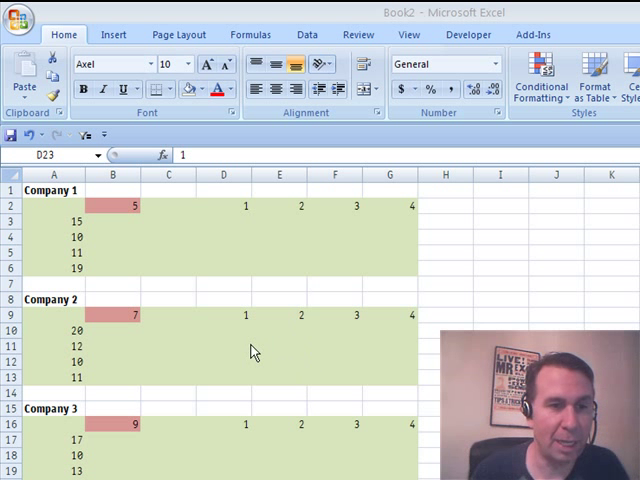
mouse_move(223, 331)
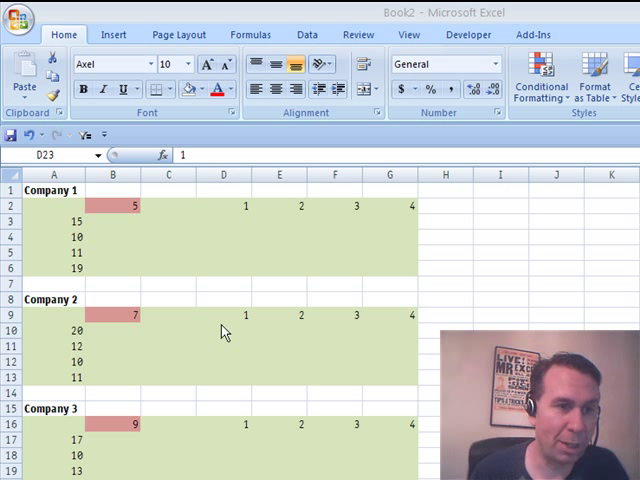
mouse_move(119, 217)
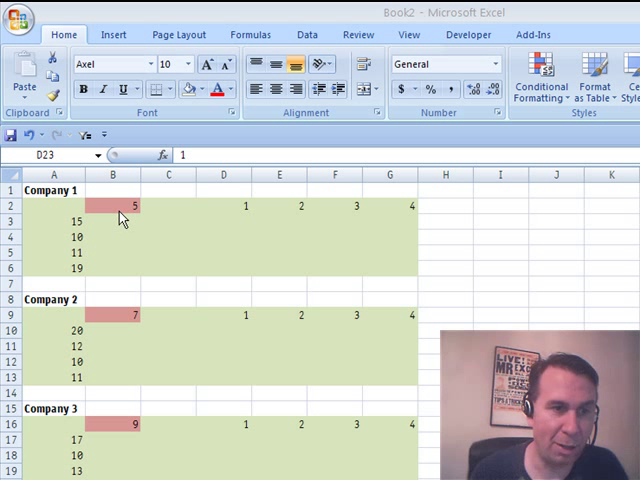
Enter =$B$2*$A3/D$2 in D3 and fill it across Company 1's grid to G6
click(223, 221)
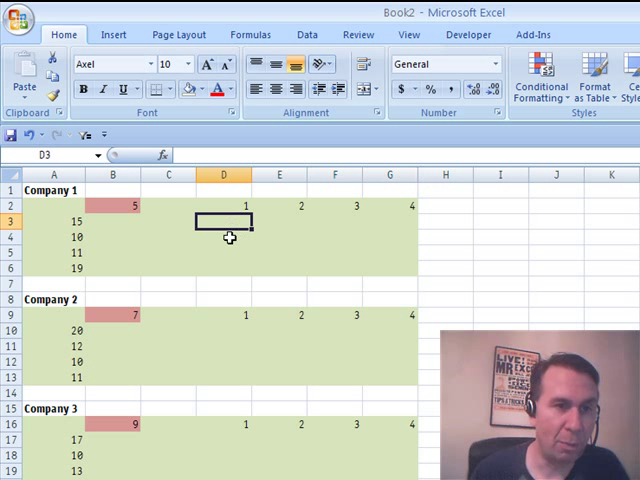
mouse_move(220, 254)
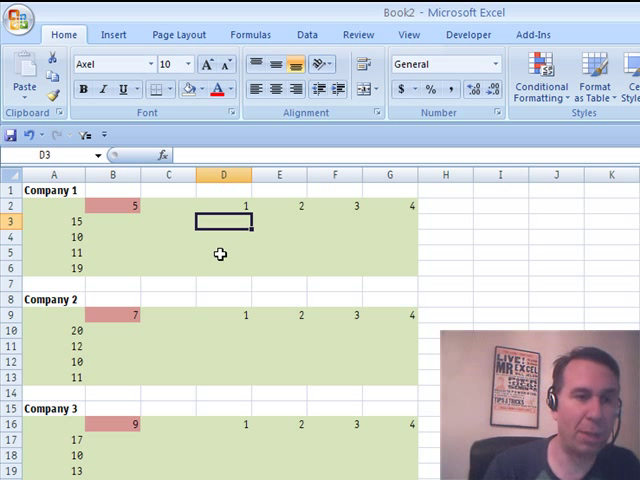
text(=C1)
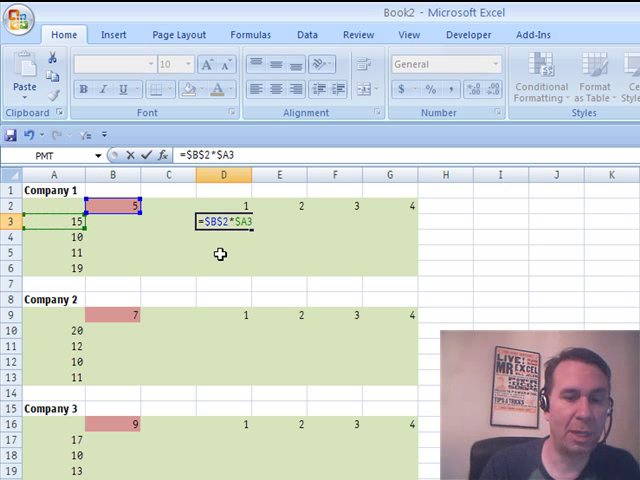
text(/D2)
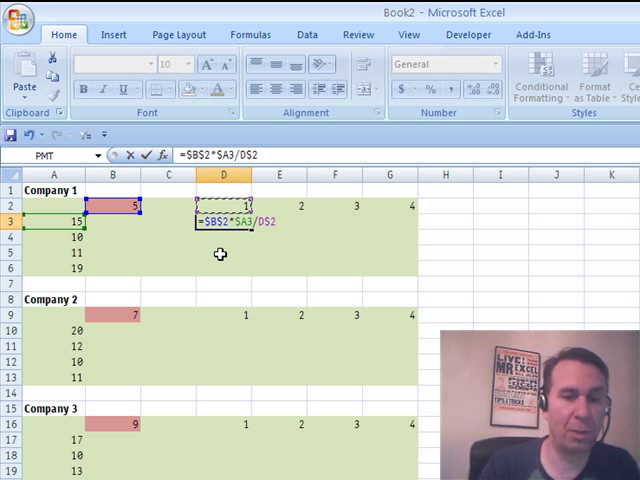
drag(223, 220, 223, 257)
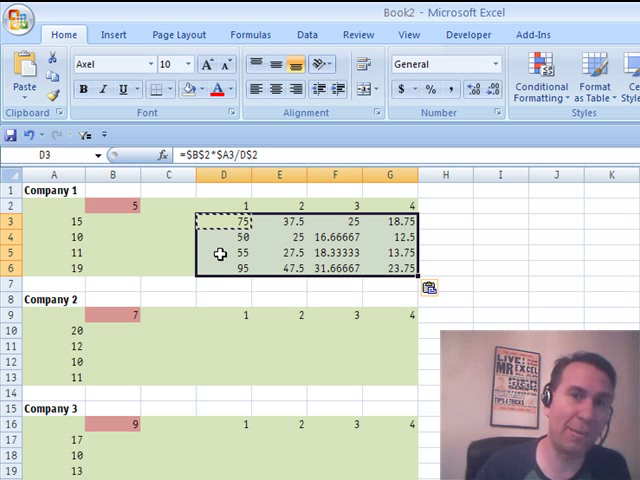
Strip the $ signs from Company 1's formulas and paste the grid into Company 2 at D10
click(222, 254)
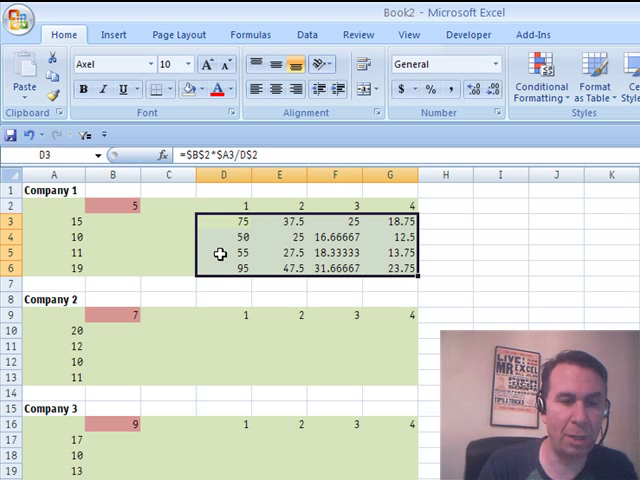
key(ctrl+h)
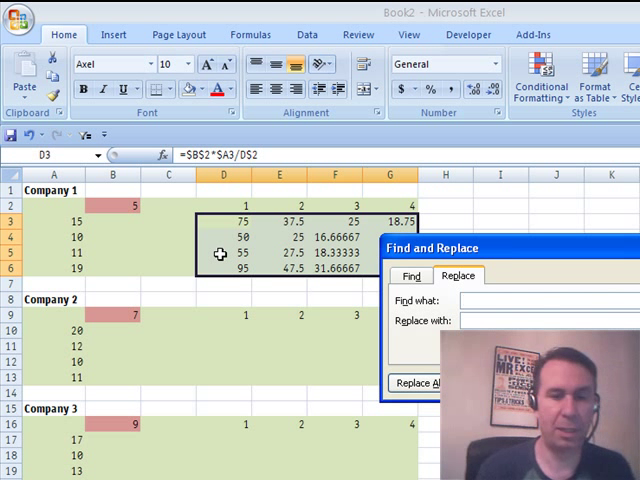
text(&)
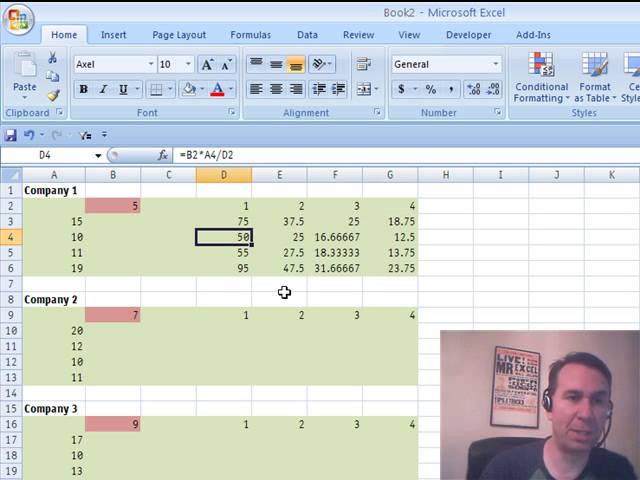
click(223, 221)
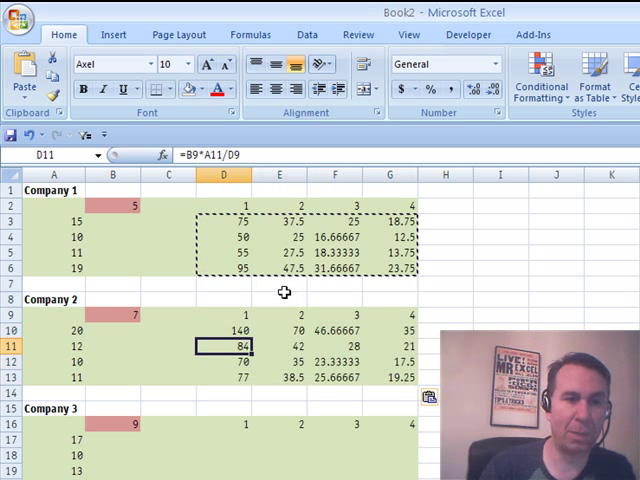
Add a yellow-fill rule =$B$2=5 to A2:G6, test B2 with 3, then restore 5
click(211, 461)
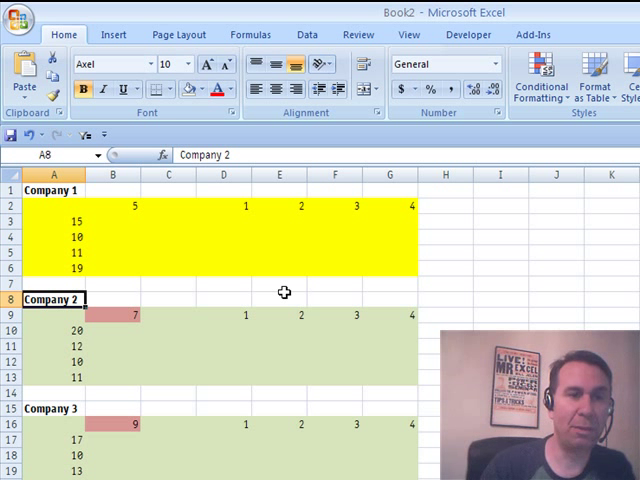
click(111, 205)
text(3)
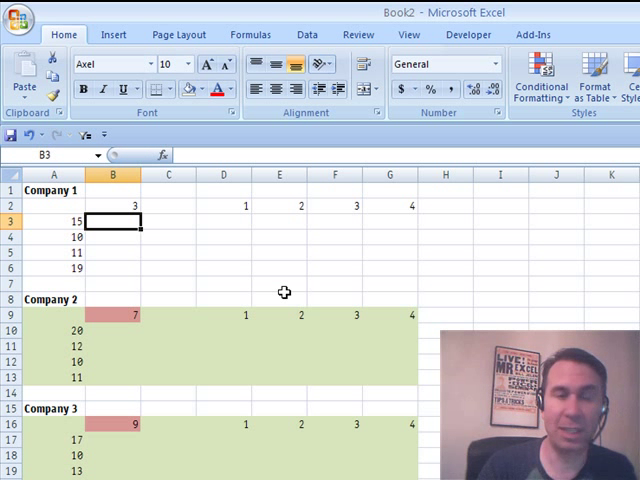
click(112, 206)
text(5)
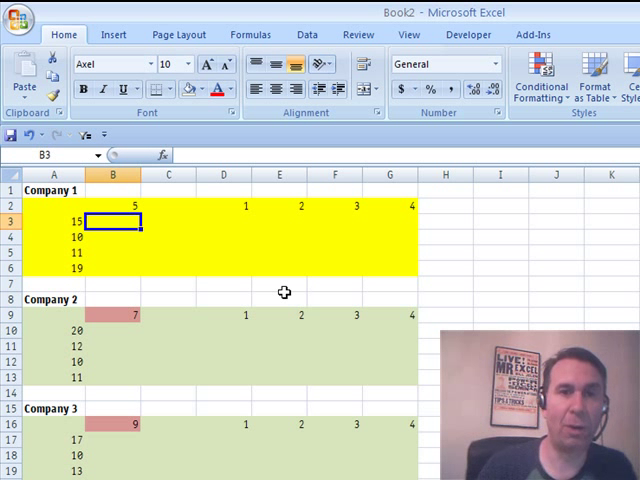
click(541, 85)
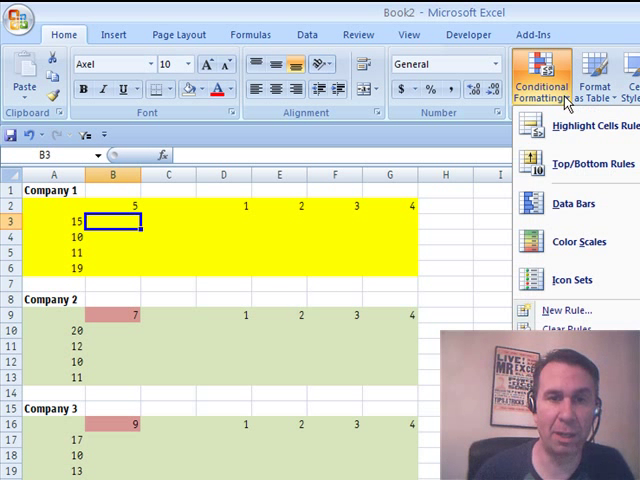
click(565, 330)
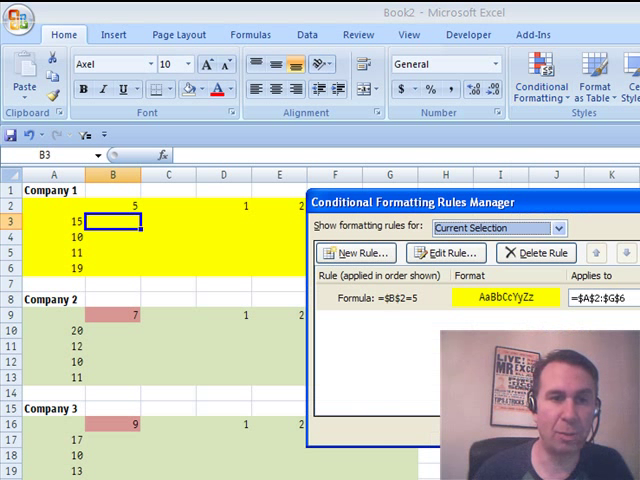
click(447, 253)
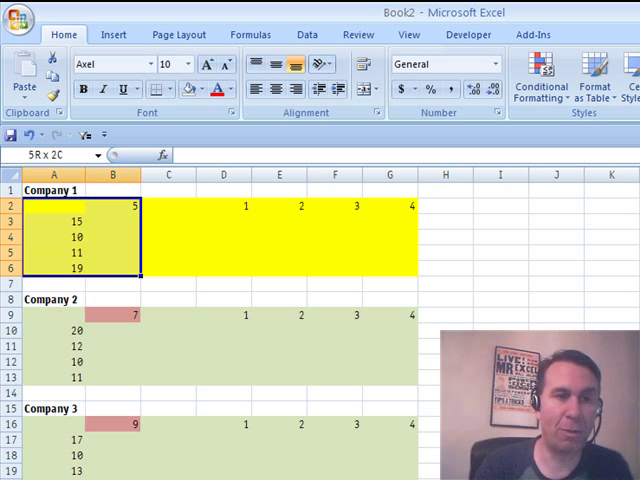
Format-paint Company 1's conditional formatting onto A9:G13 and test a new B9 value
click(53, 252)
text(5)
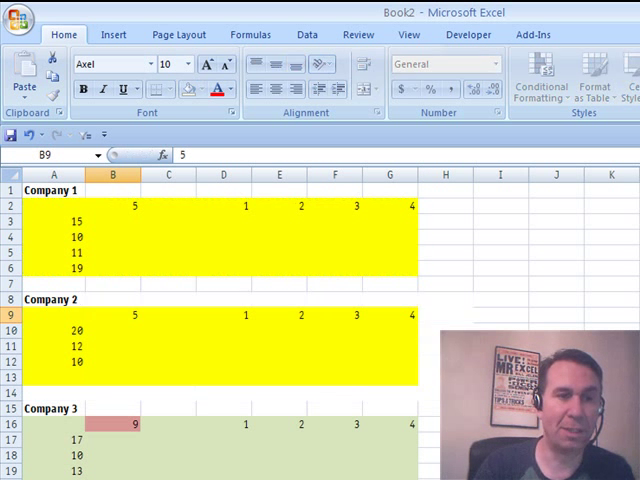
click(167, 315)
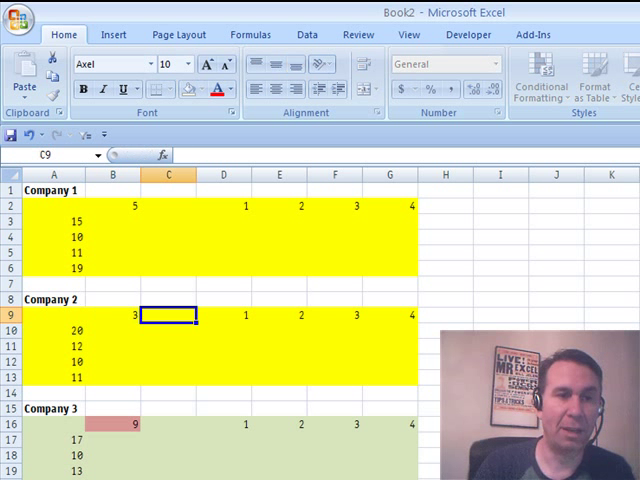
click(111, 205)
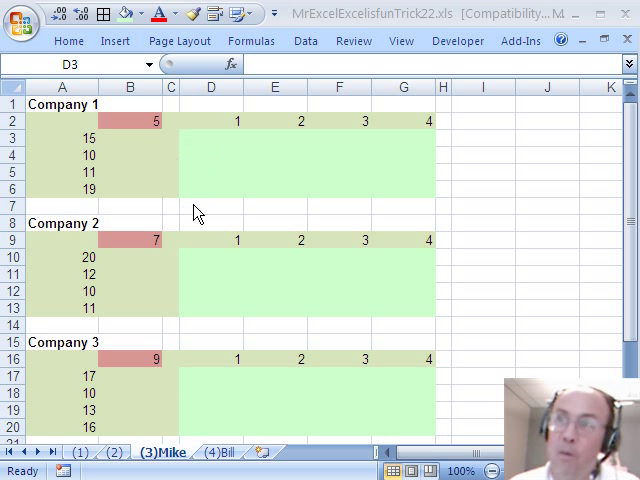
mouse_move(221, 266)
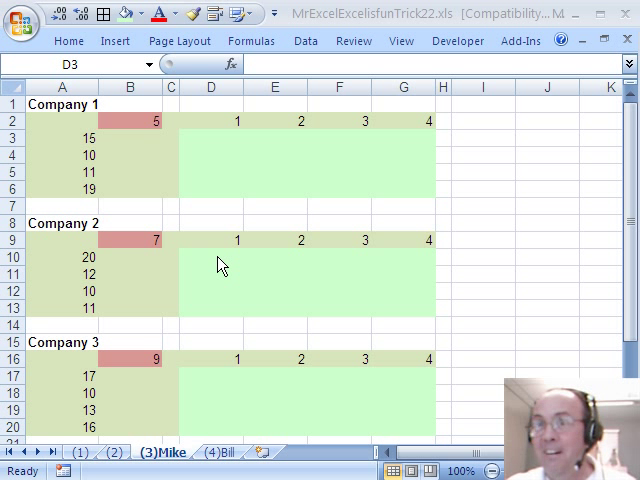
mouse_move(211, 199)
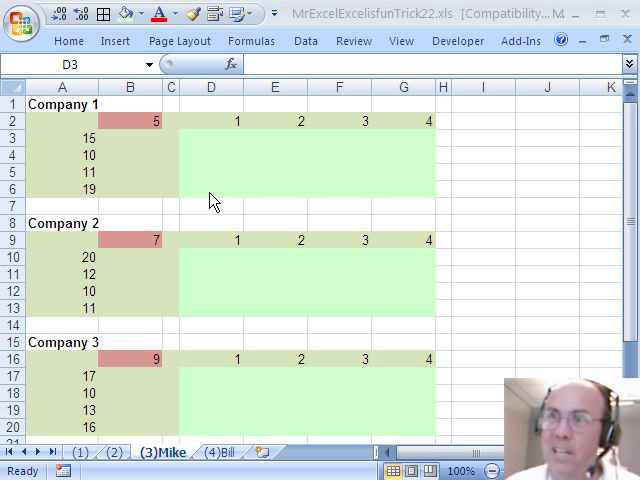
mouse_move(137, 133)
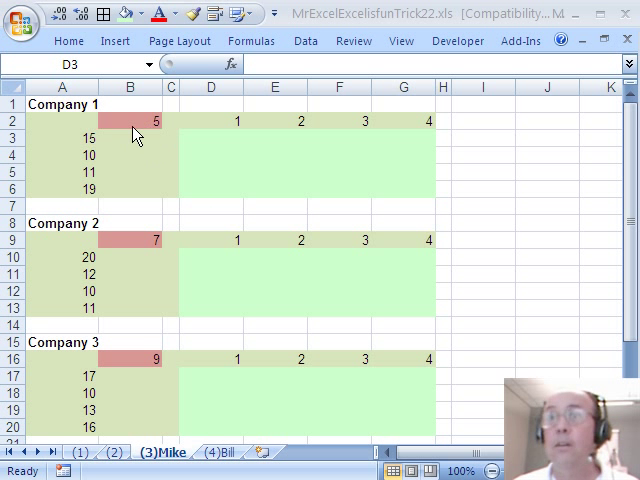
mouse_move(169, 184)
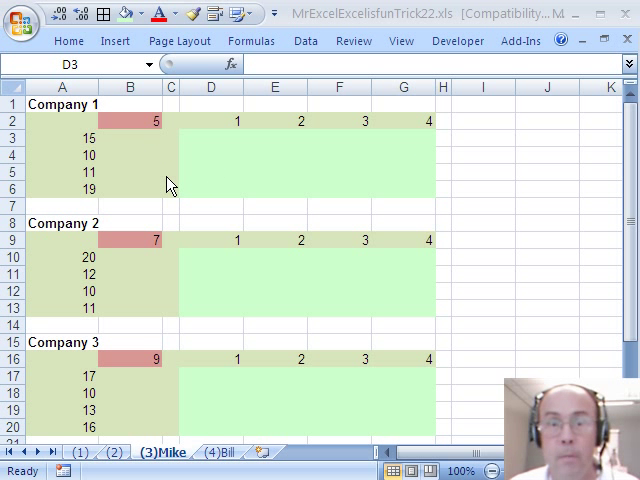
mouse_move(145, 242)
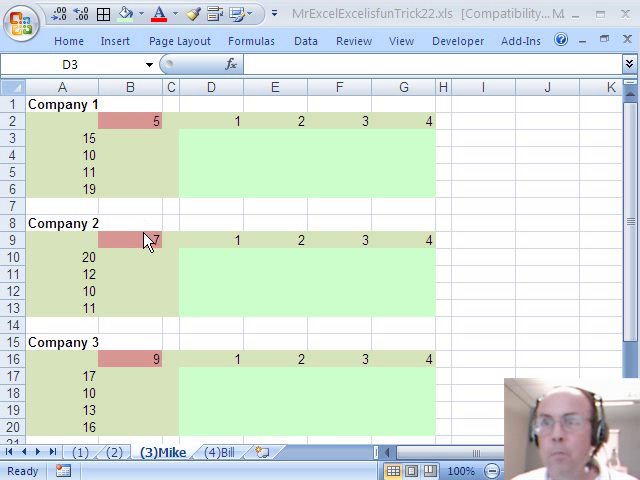
mouse_move(338, 357)
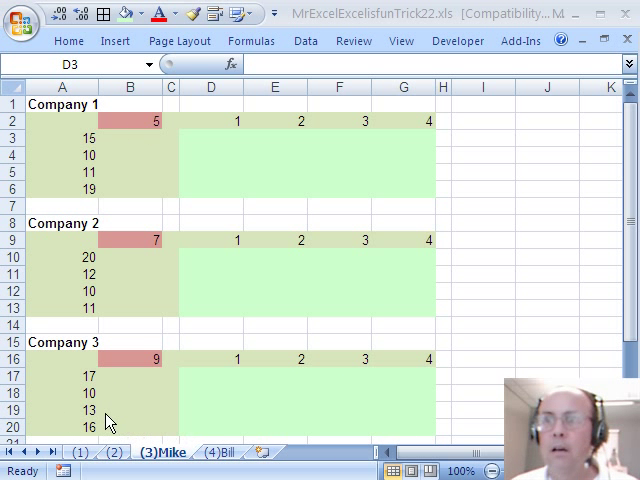
mouse_move(157, 151)
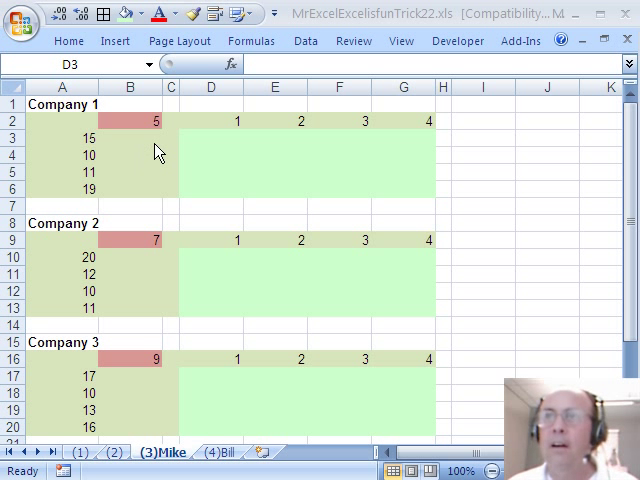
click(210, 138)
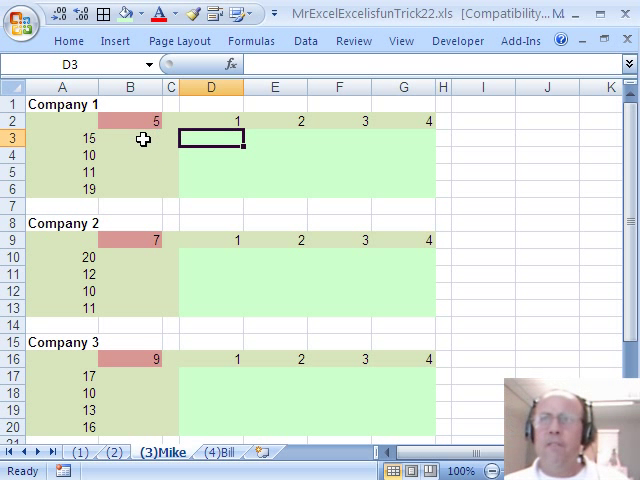
click(135, 140)
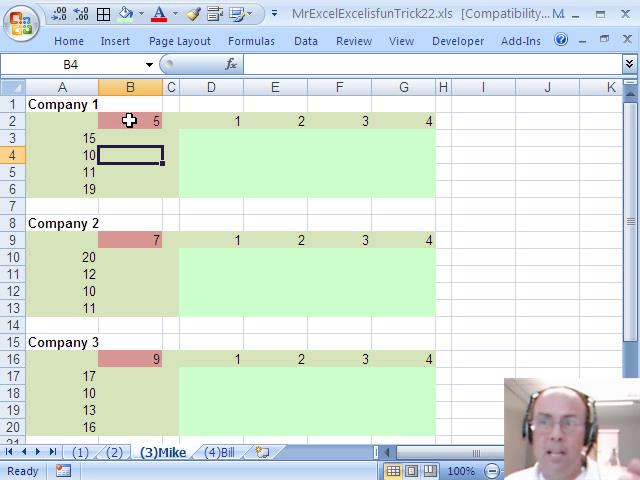
mouse_move(125, 137)
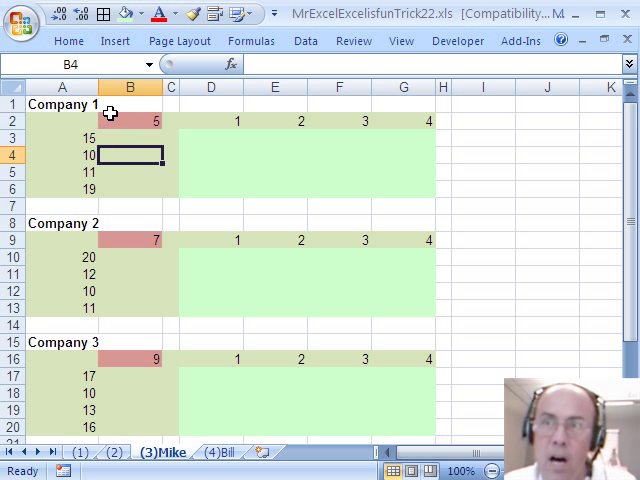
click(130, 173)
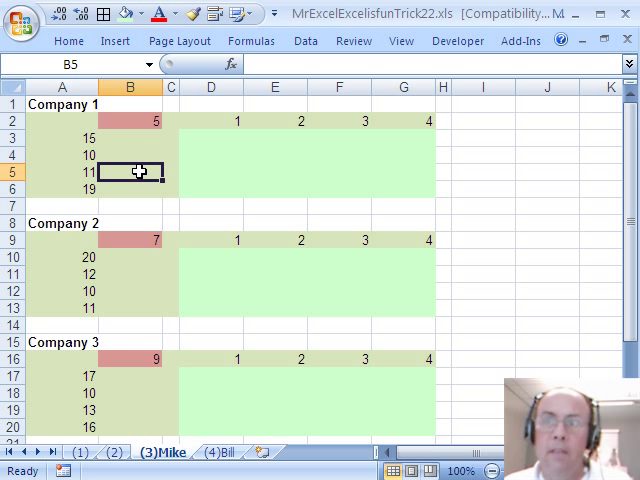
mouse_move(127, 155)
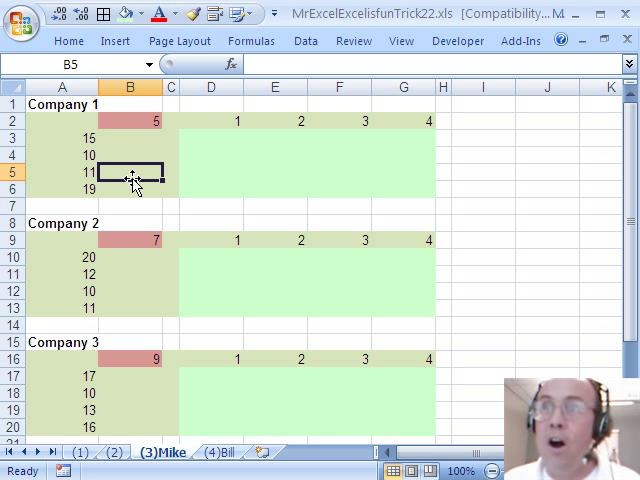
mouse_move(227, 152)
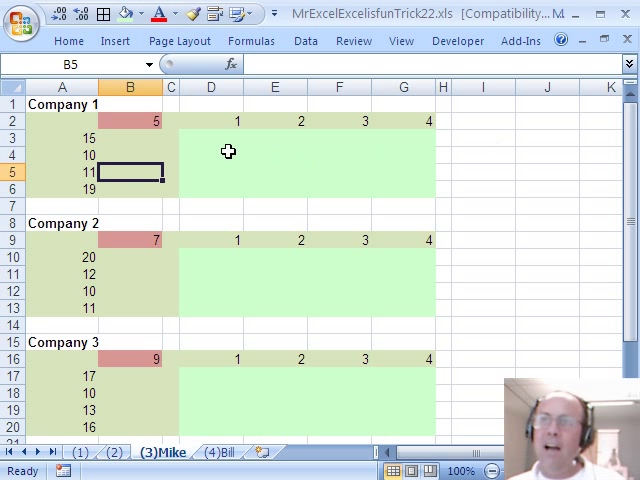
mouse_move(200, 196)
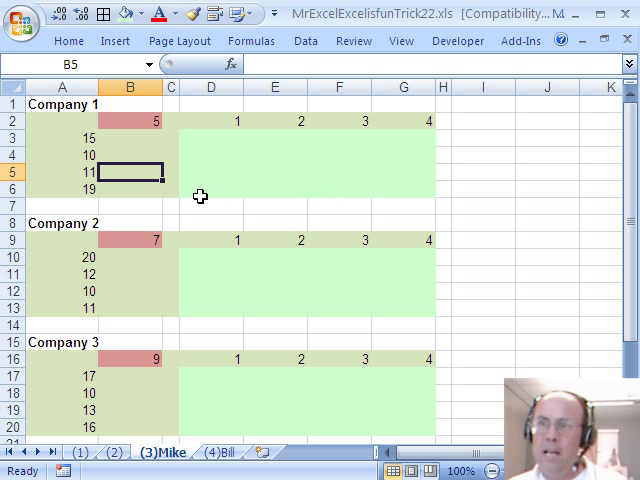
Fill column I from 0 in I3 down to -6 in I9, and enter 0 in I10
click(478, 138)
text(0)
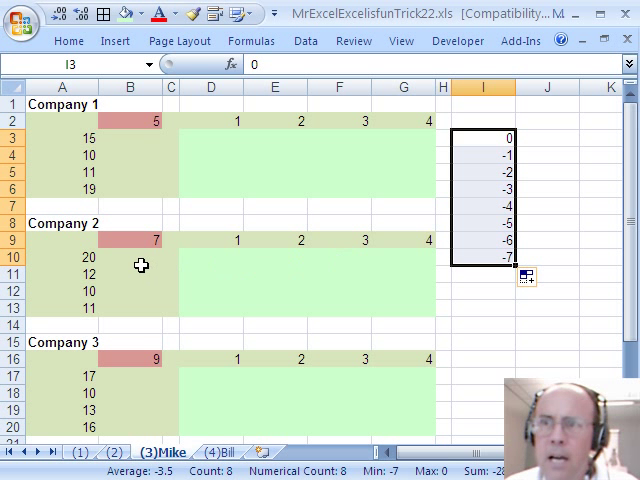
click(489, 256)
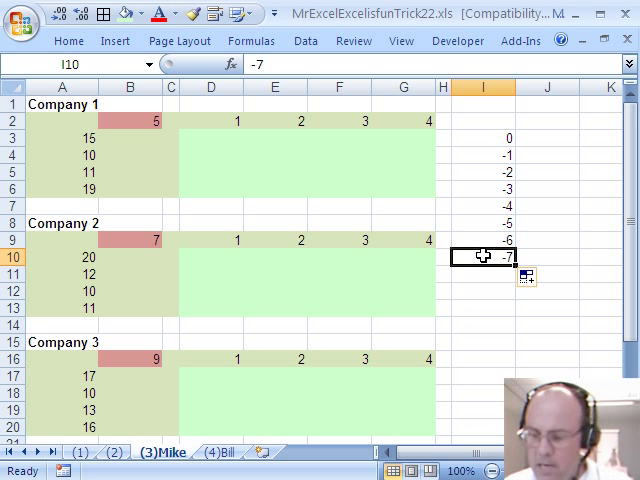
text(0)
key(Return)
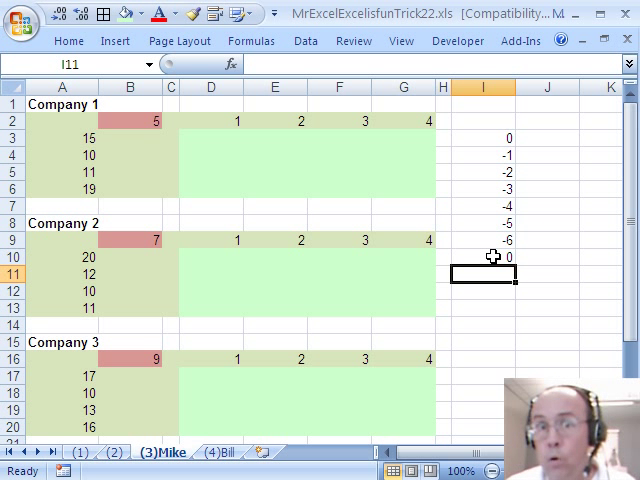
mouse_move(505, 125)
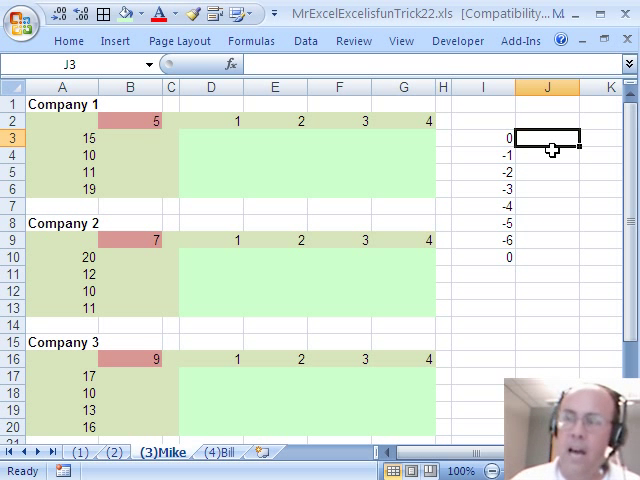
Enter =MOD(ROWS(J$3:J3),7) in J3 and fill it down to J10
text(=row)
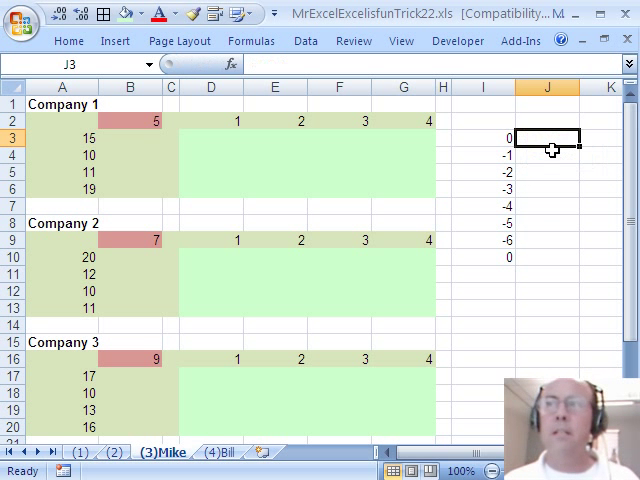
text(=mod)
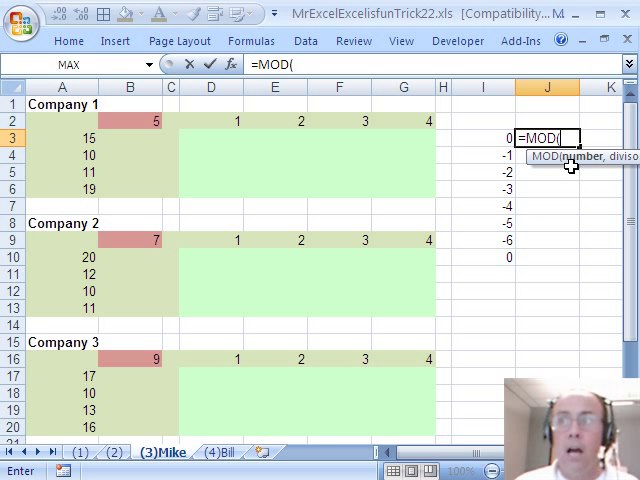
text(ROWS(J$3:)
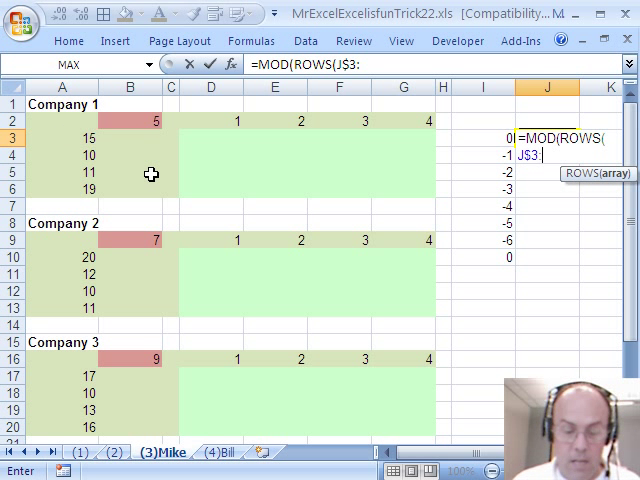
text(J3))
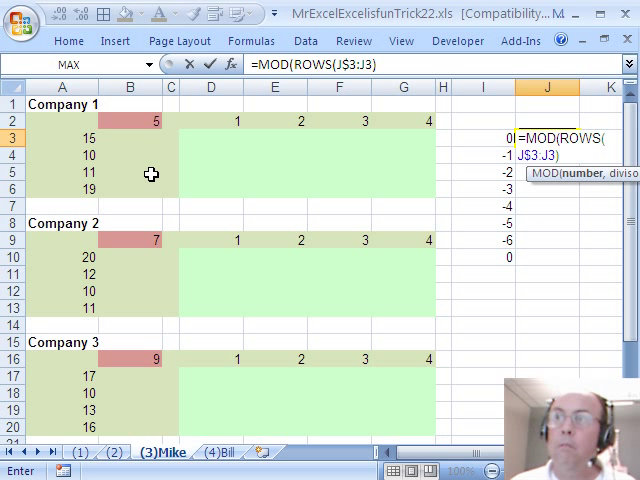
text(,)
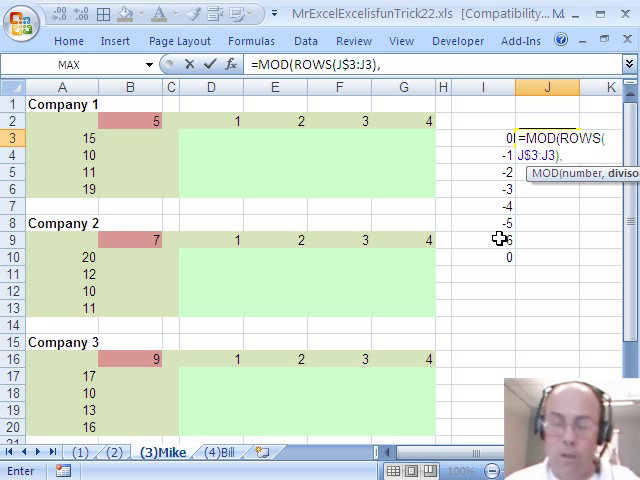
text(7))
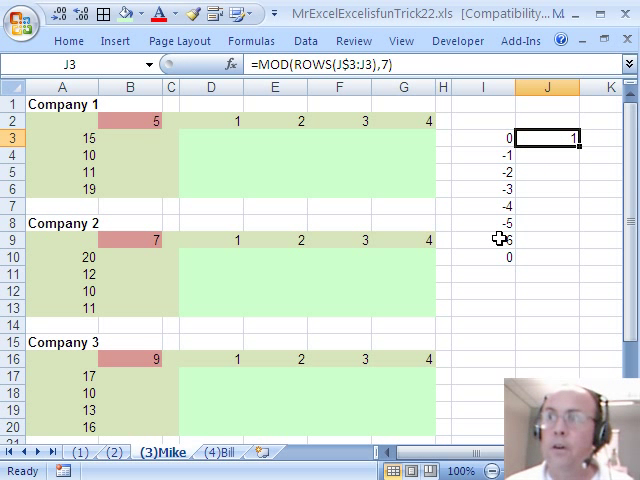
drag(579, 138, 588, 233)
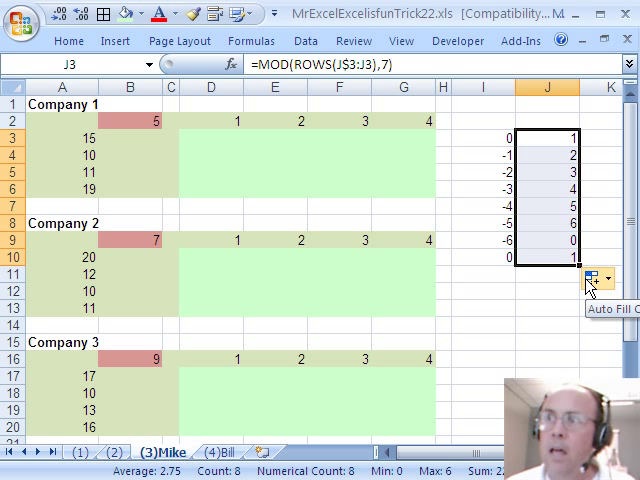
mouse_move(525, 140)
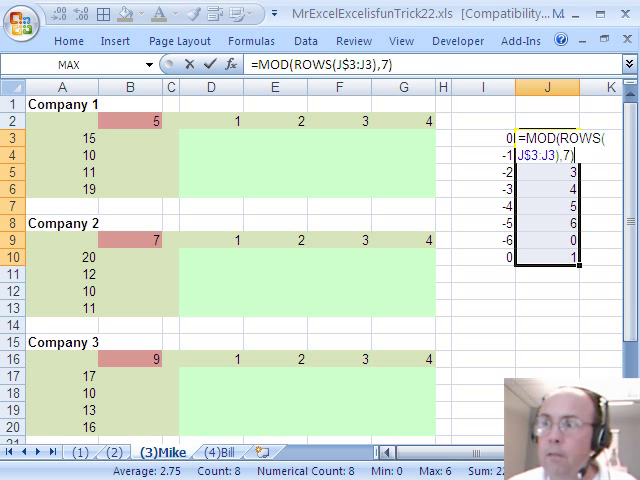
Change J3 to =-MOD(ROWS(J$3:J3)-1,7) and copy that row-offset expression
scroll(right, 3)
text(-1)
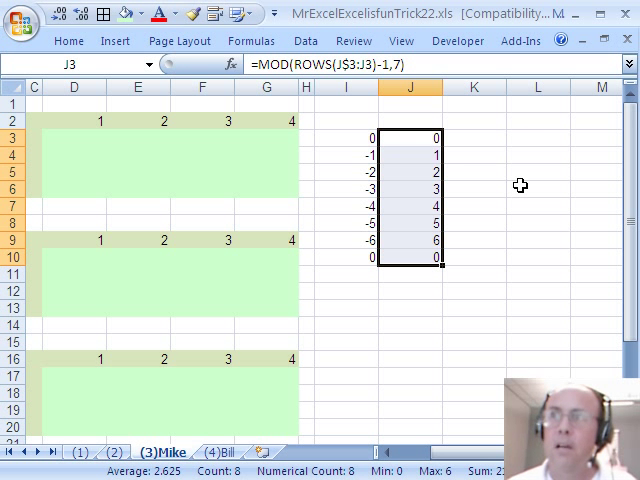
mouse_move(440, 247)
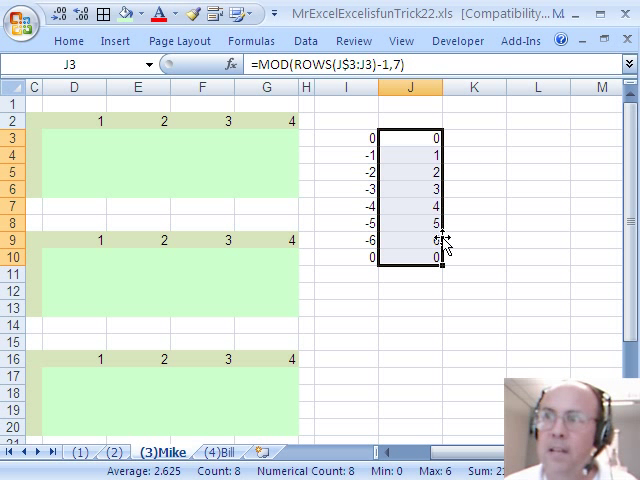
double_click(423, 139)
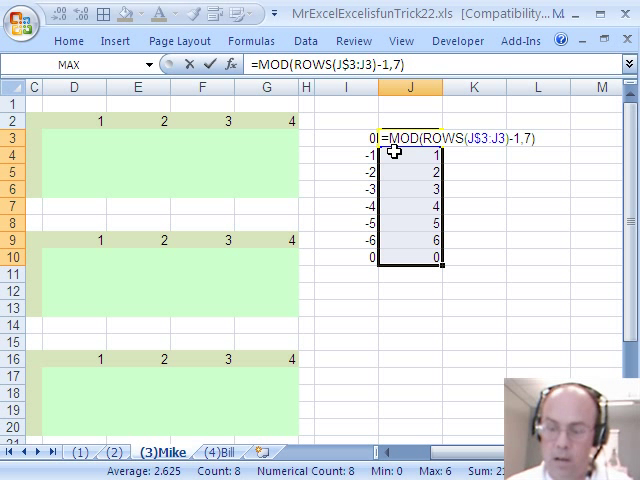
text(-)
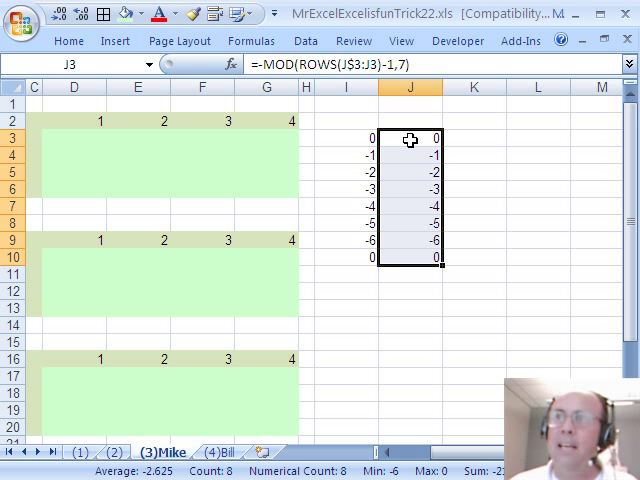
double_click(407, 137)
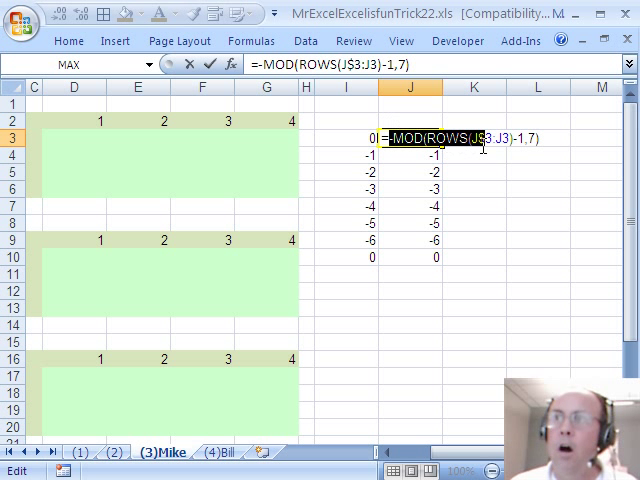
mouse_move(547, 156)
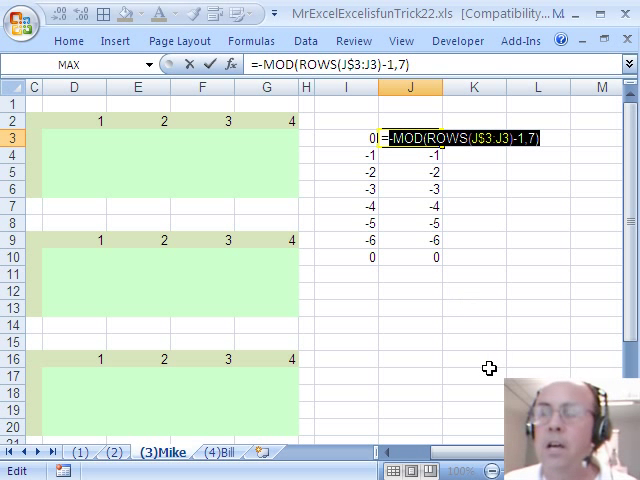
key(Return)
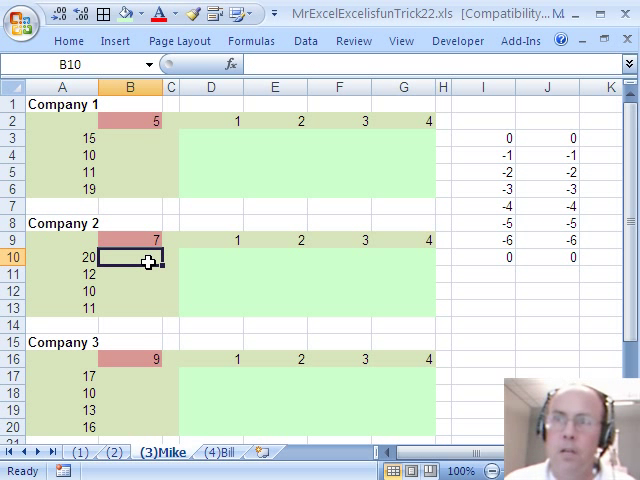
Enter =OFFSET($B2,-MOD(ROWS(J$3:J3)-1,7),) across Company 1's D3:G6 and copy it
click(135, 285)
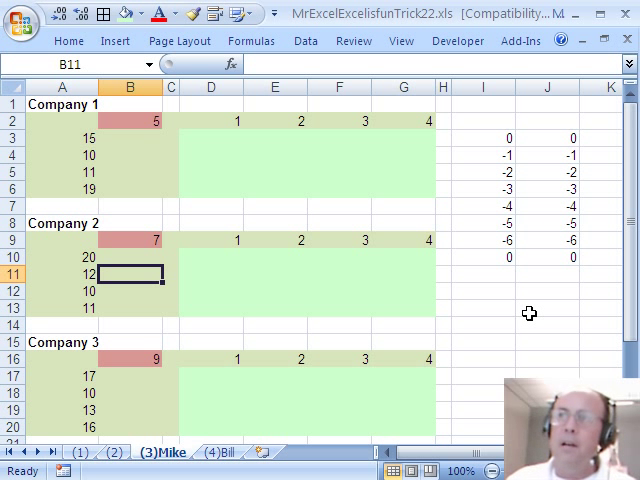
mouse_move(189, 165)
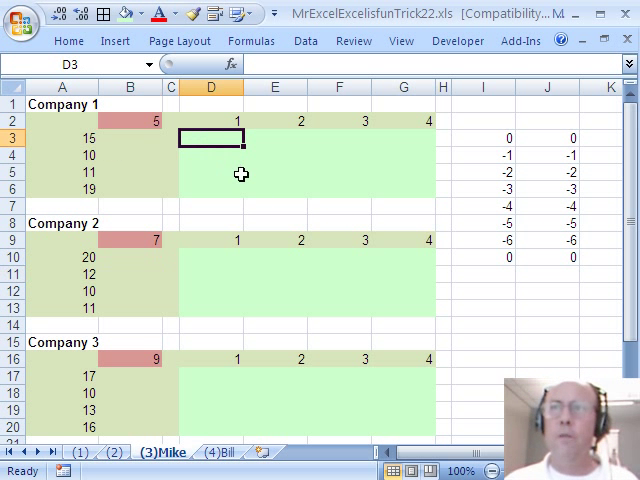
mouse_move(210, 159)
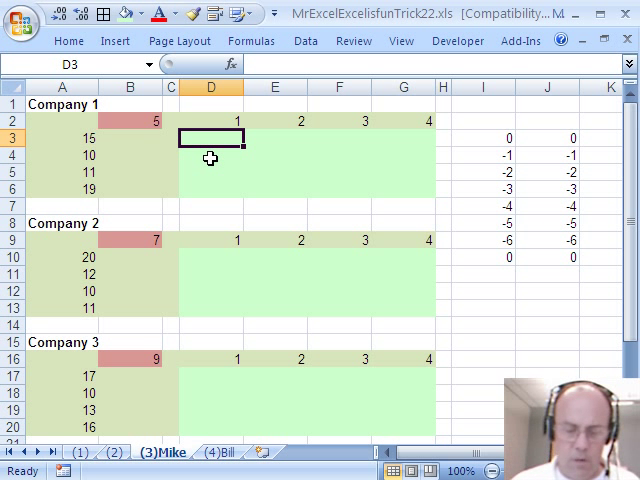
text(=OFFSET()
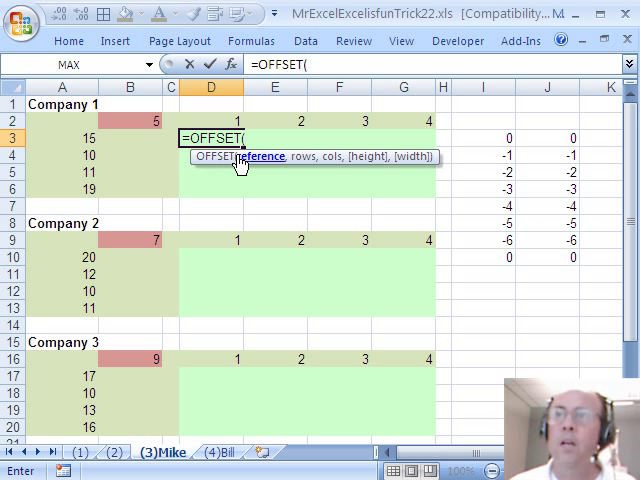
click(125, 122)
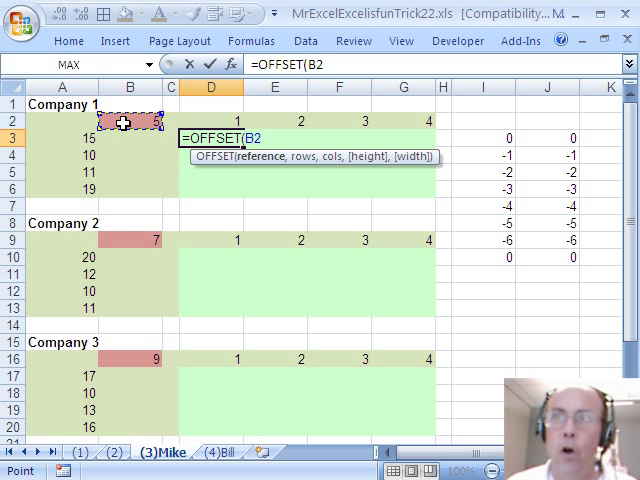
mouse_move(217, 214)
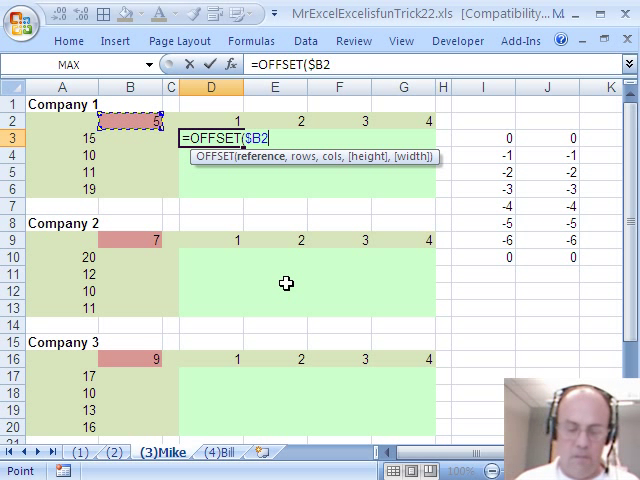
text(,)
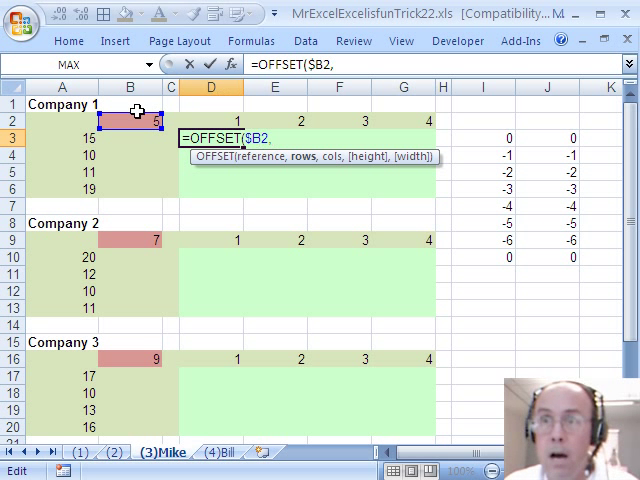
mouse_move(232, 167)
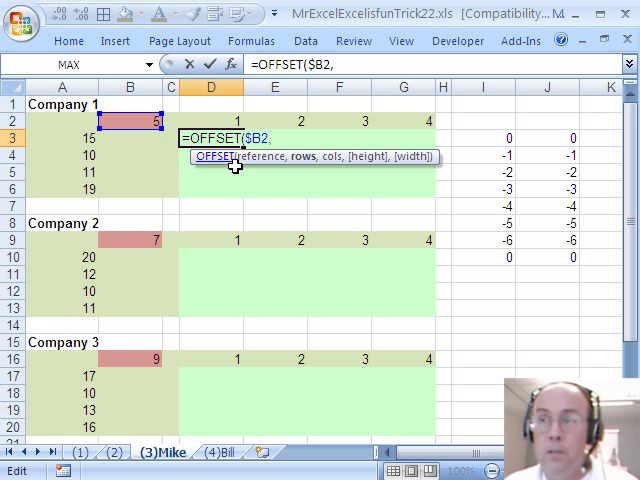
mouse_move(312, 204)
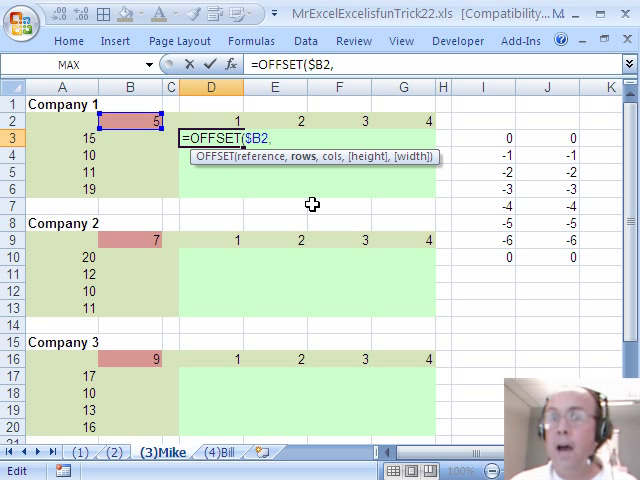
text(-MOD(ROWS(J$3:J3)-1,7))
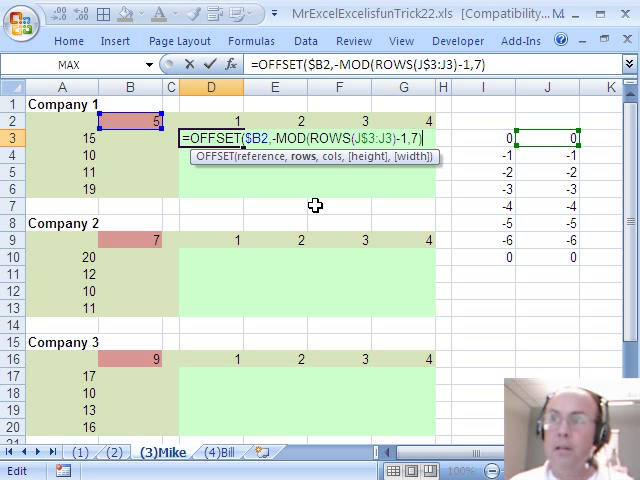
text(,))
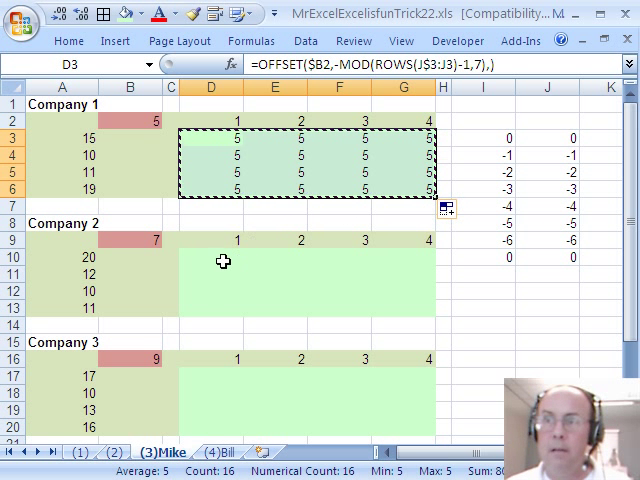
Paste the OFFSET formula at D10 so Company 2's grid shows its key value 9
click(209, 257)
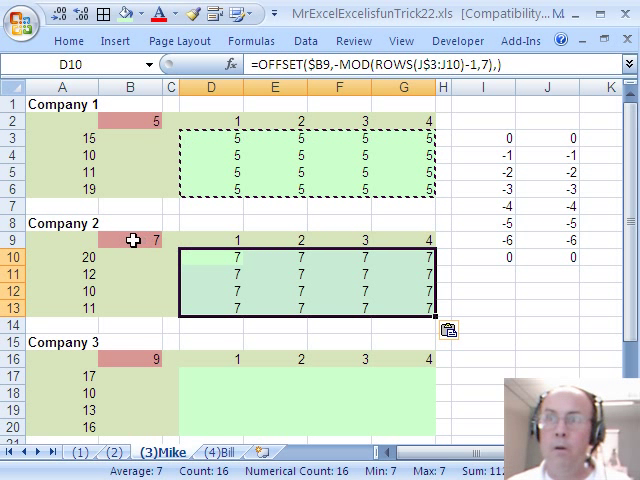
click(113, 240)
text(9)
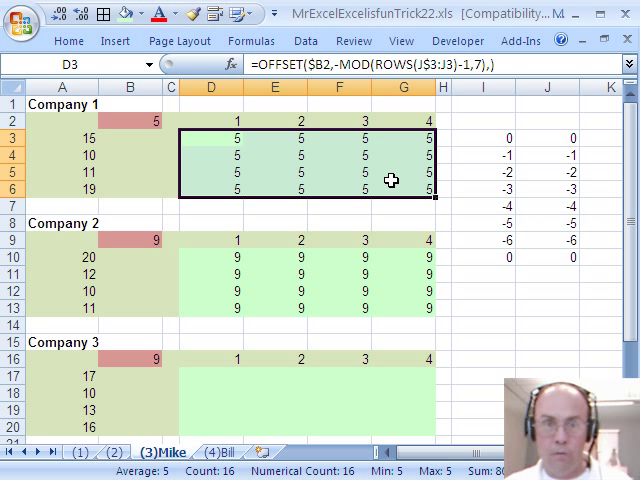
double_click(210, 137)
text(=)
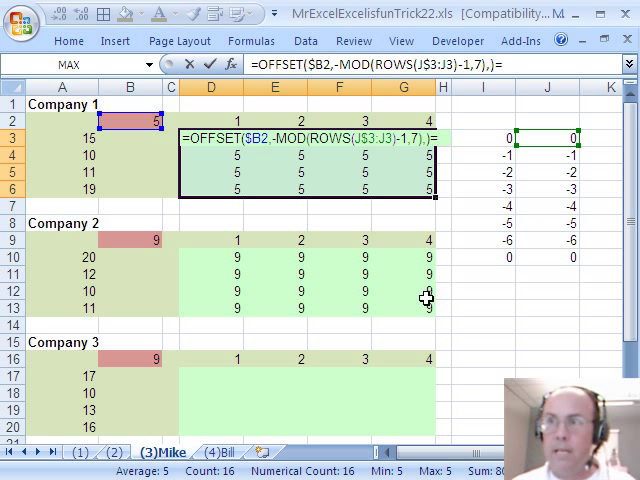
Make the block formula compare against $I$2, with a 'Criteria' label in I1 and 5 in I2
text(5)
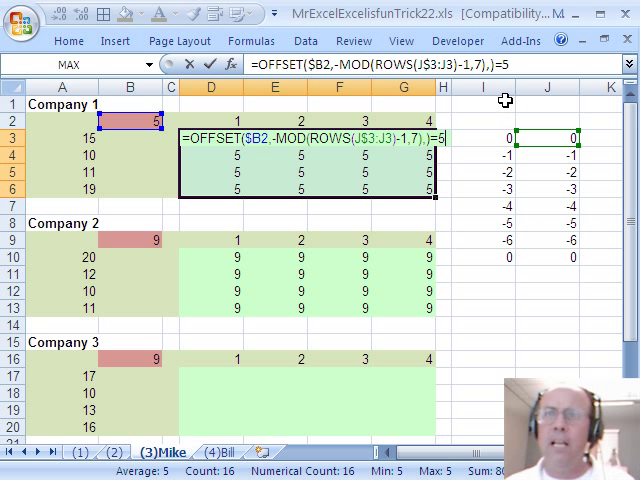
key(BackSpace)
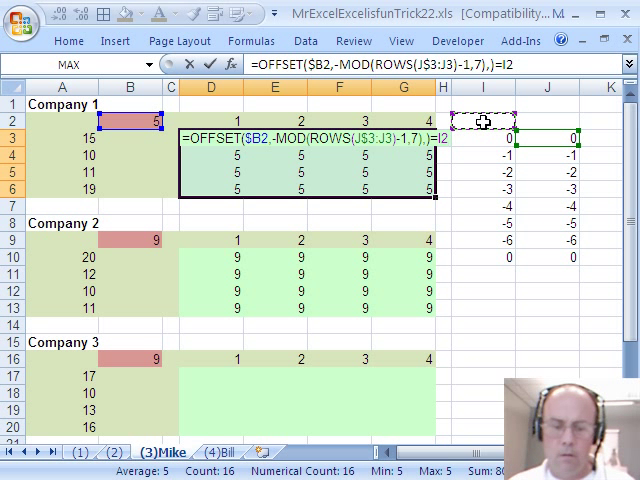
key(Return)
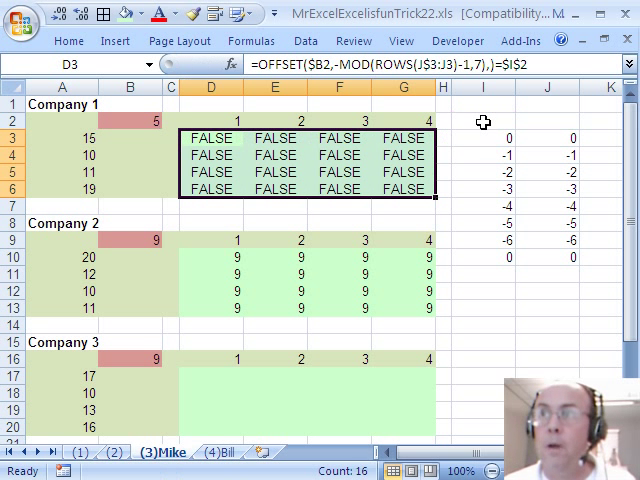
click(482, 121)
text(Cr)
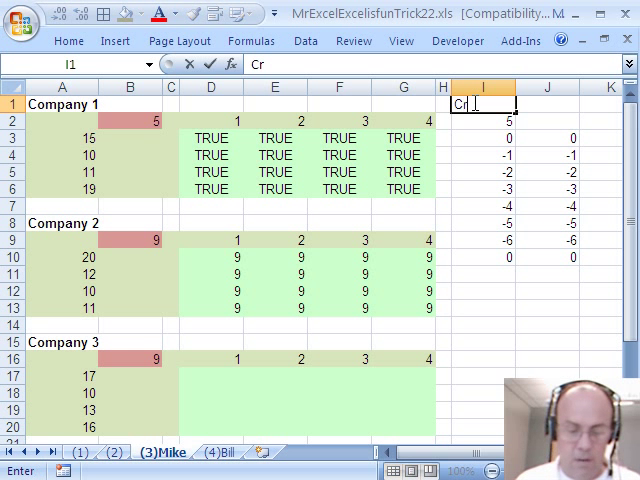
text(iteria)
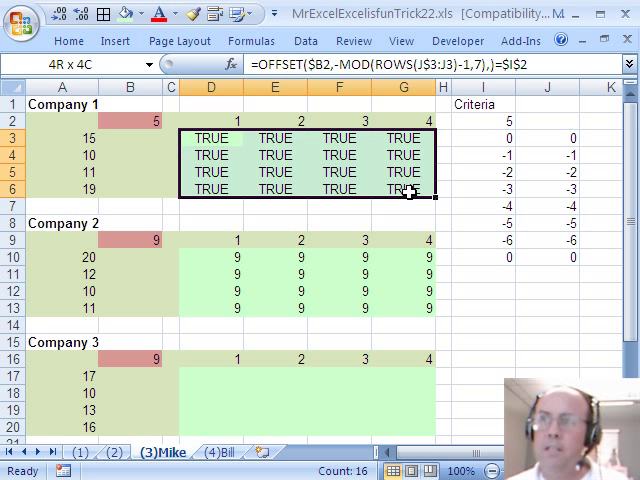
Copy the finished comparison formula from Company 1's block, then clear D3:G6
click(210, 263)
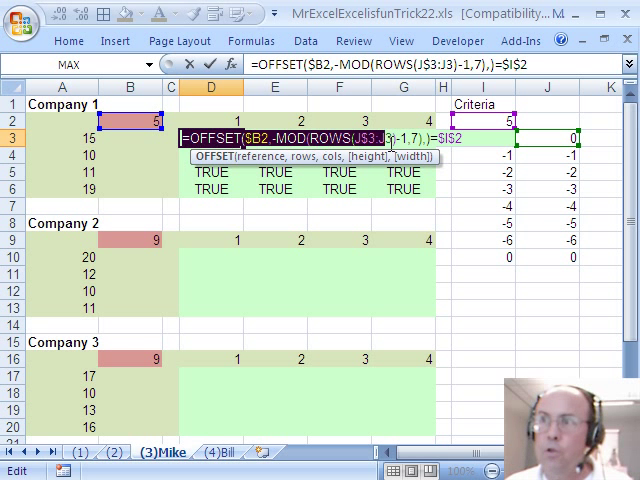
key(Return)
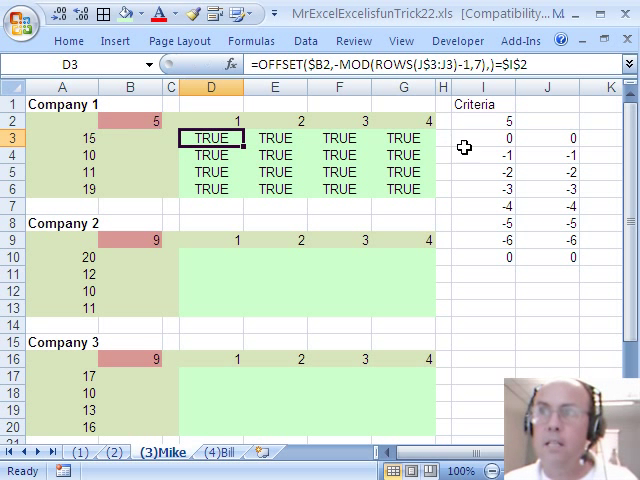
key(Delete)
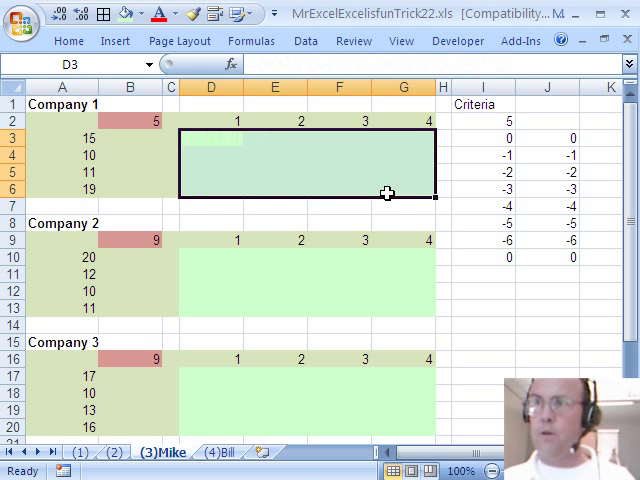
Give A2:G6 the rule =OFFSET($B2,-MOD(ROWS(J$3:J3)-1,7),)=$I$2 with a yellow fill
click(62, 120)
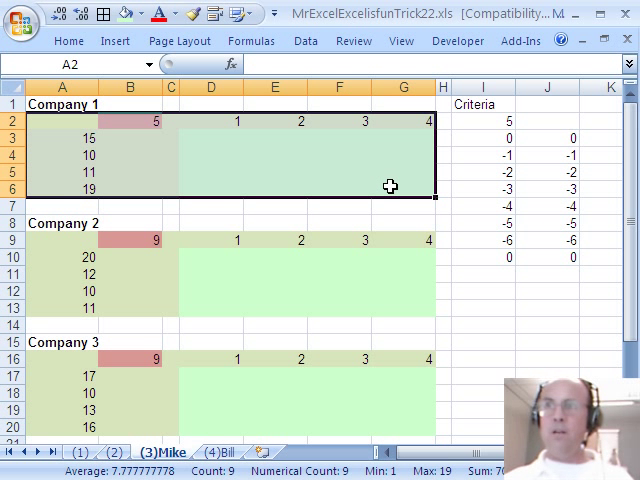
mouse_move(295, 162)
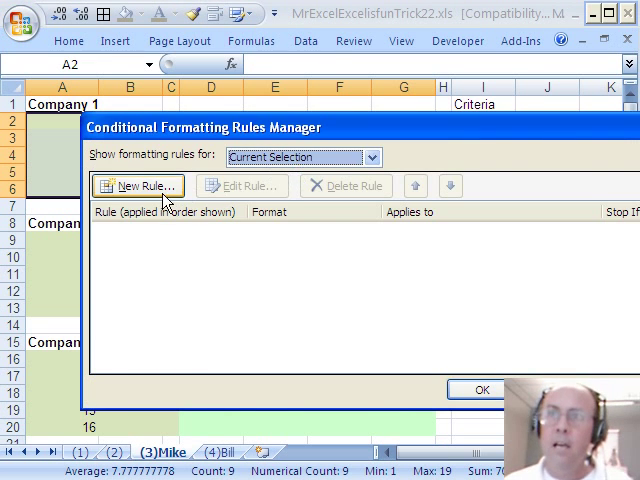
click(138, 186)
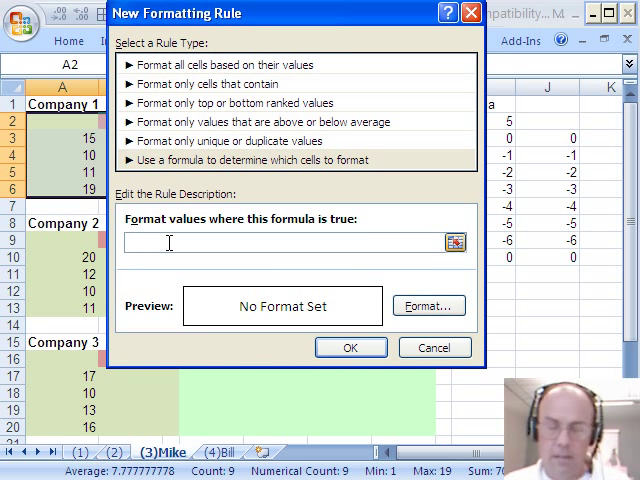
text(=OFFSET($B2,-MOD(ROWS(J$3:J3)-1,7),)=$I$2)
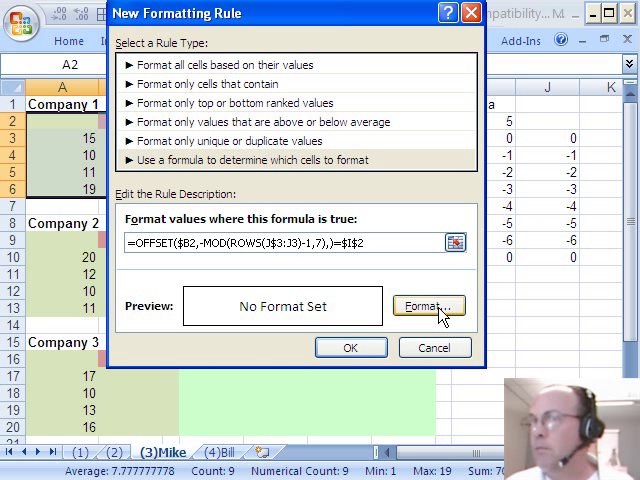
click(427, 305)
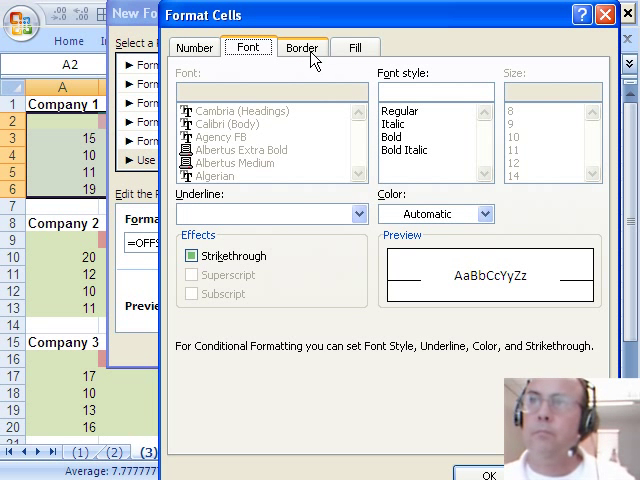
click(356, 47)
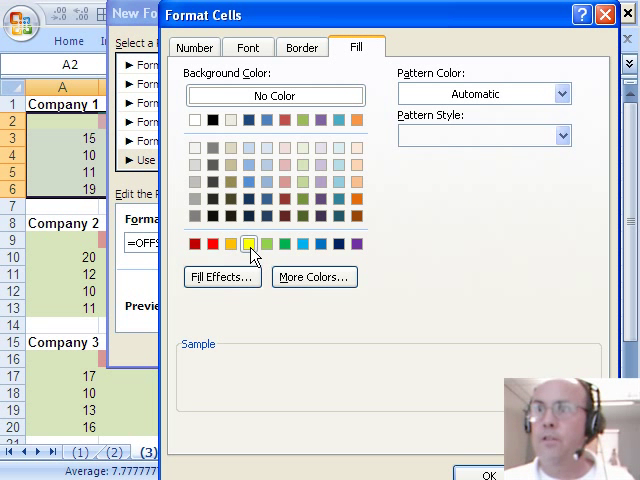
click(250, 243)
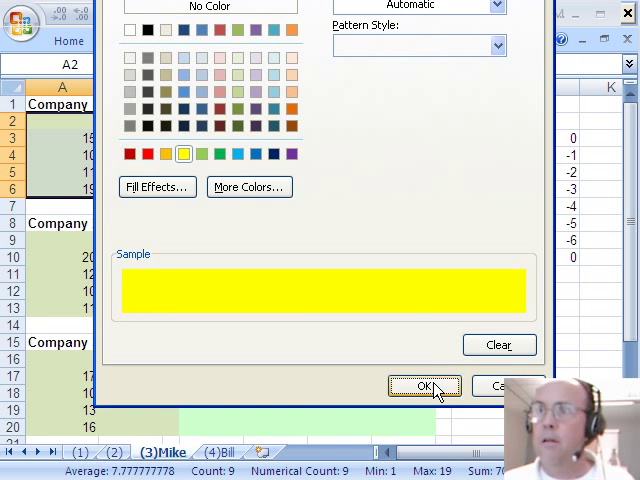
click(424, 386)
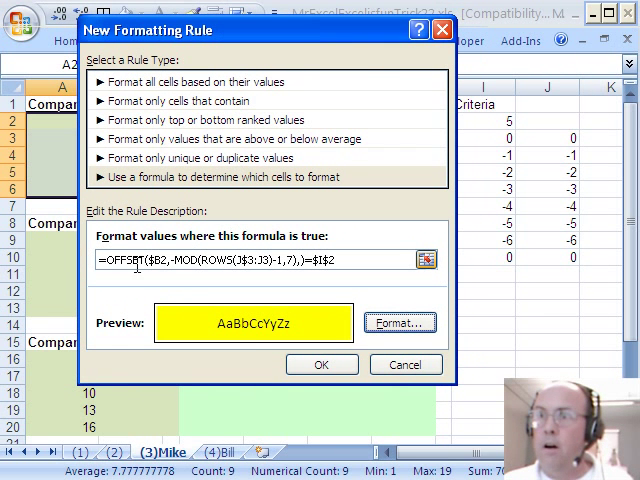
click(321, 364)
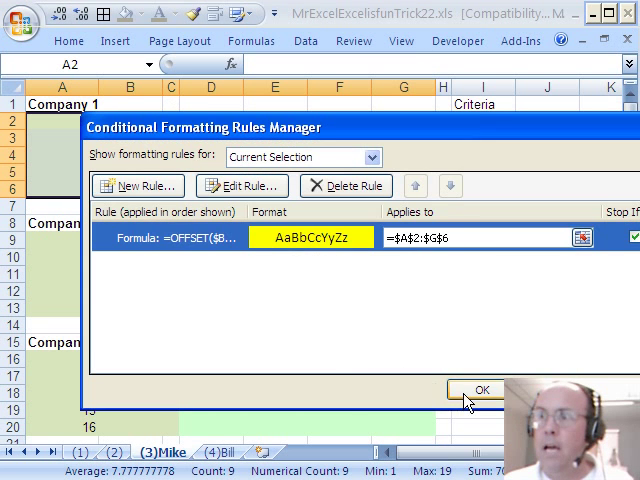
click(480, 389)
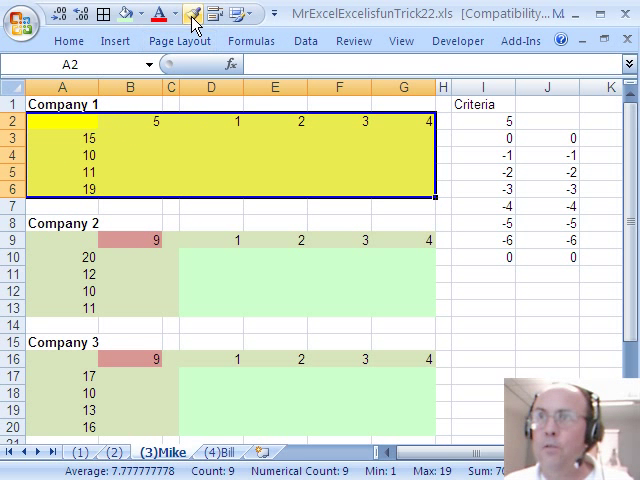
Format-paint Company 1's yellow rule onto A16:G20 and A23:G27, then review the copied rules
click(68, 40)
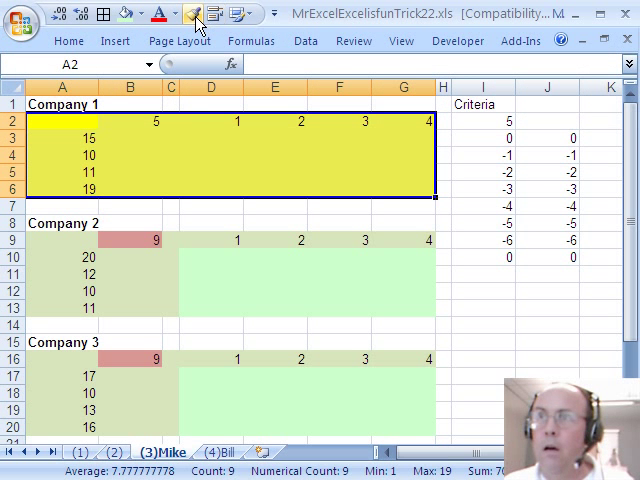
click(191, 13)
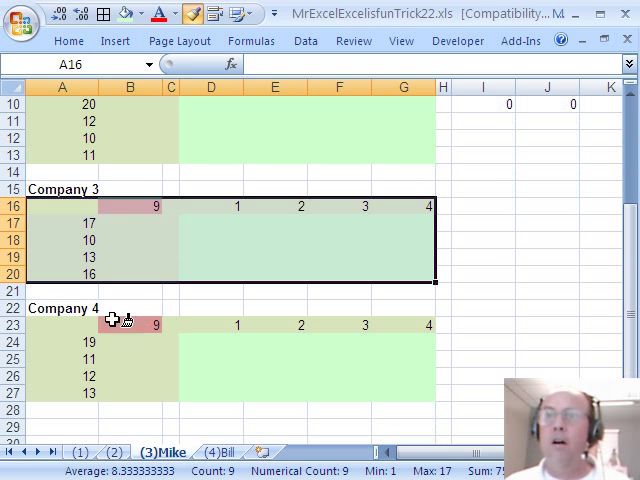
click(62, 325)
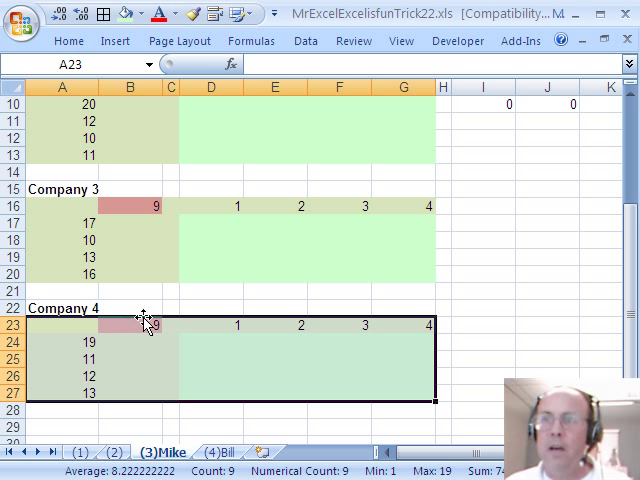
click(127, 326)
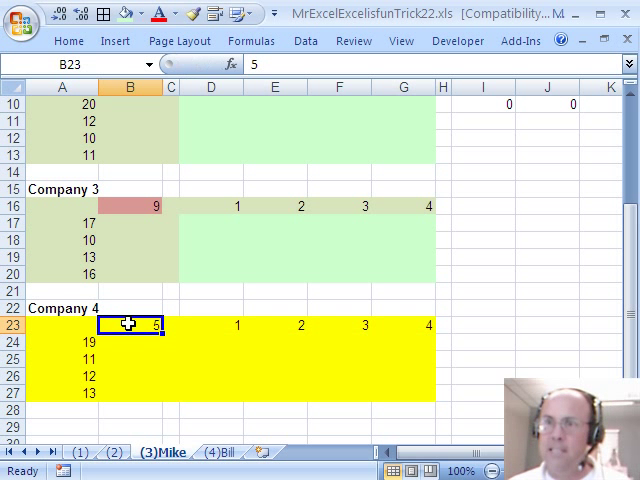
click(135, 206)
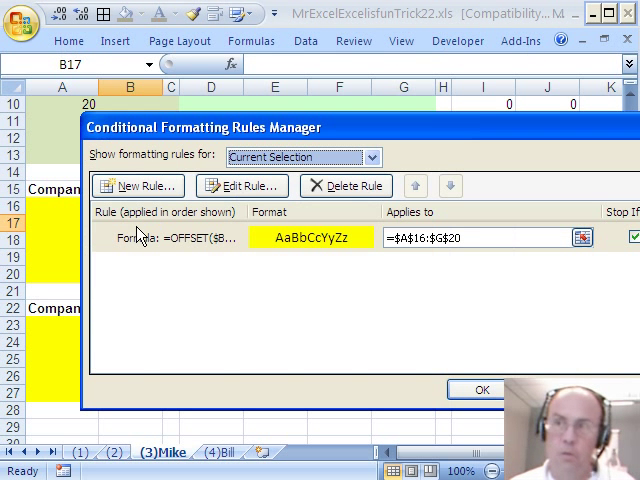
click(243, 185)
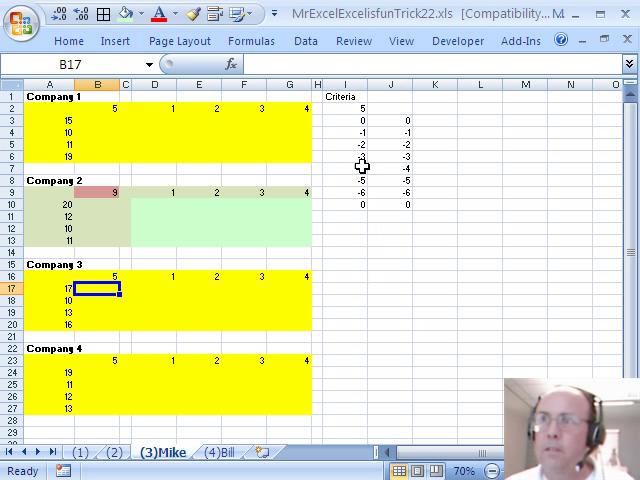
Set the criteria cell I2 to 9
click(346, 108)
text(9)
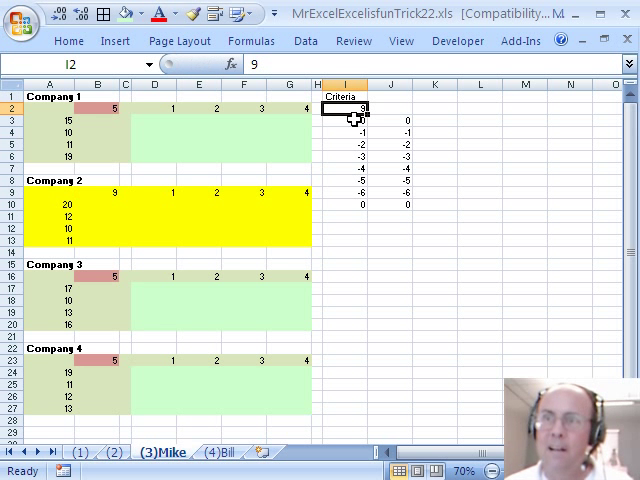
mouse_move(157, 229)
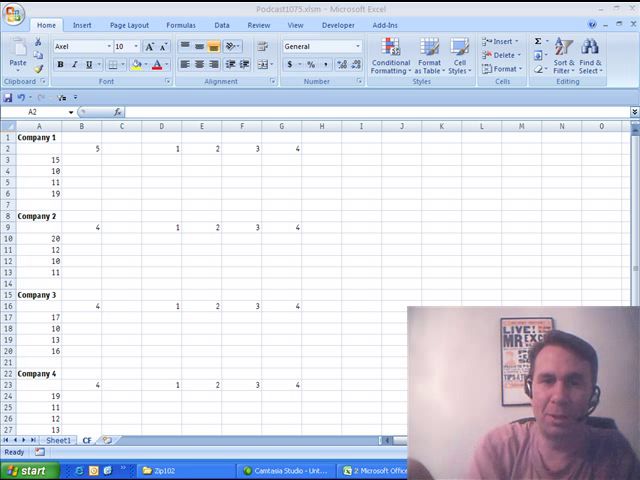
Switch to the CF sheet of the Podcast1075.xlsm workbook
click(38, 158)
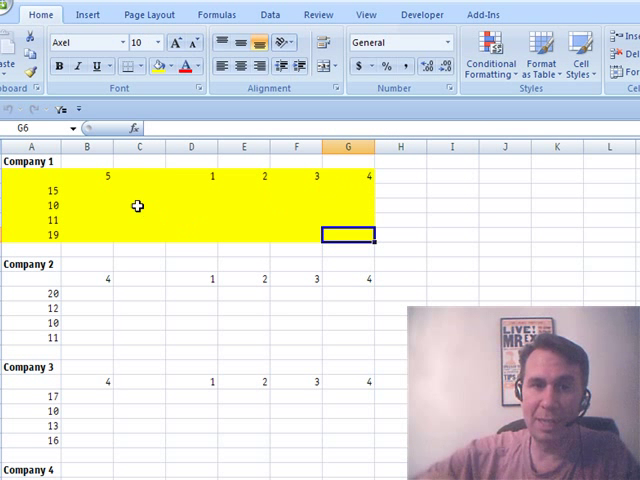
mouse_move(254, 232)
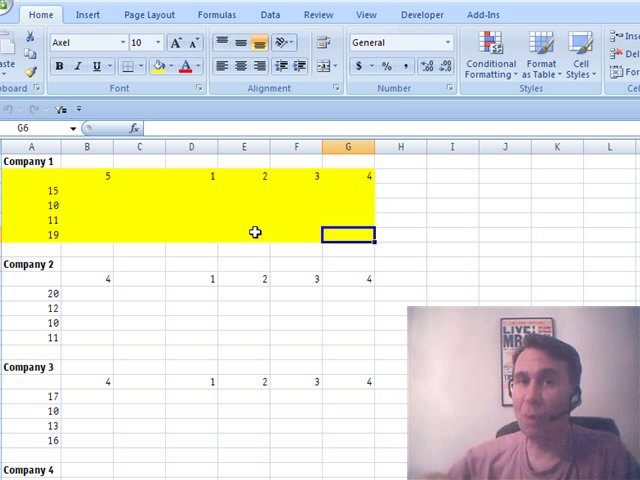
mouse_move(38, 190)
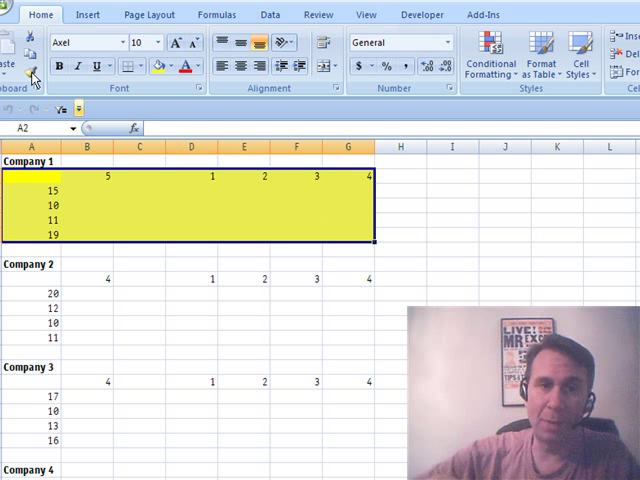
Format-paint Company 1's rule onto A23:G27 and enter 6 in key cell B23
click(31, 72)
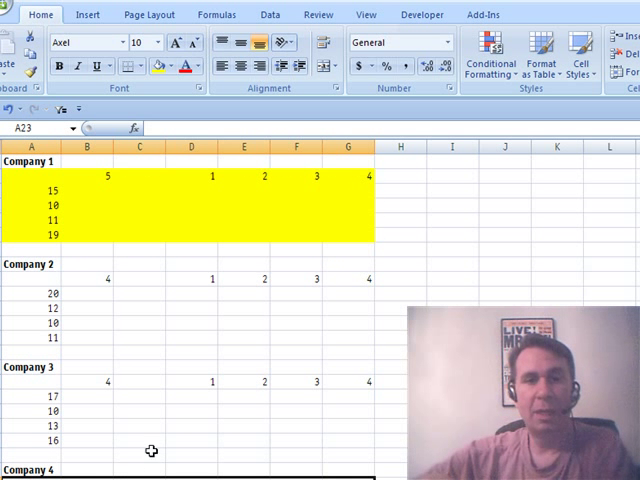
click(85, 278)
text(6)
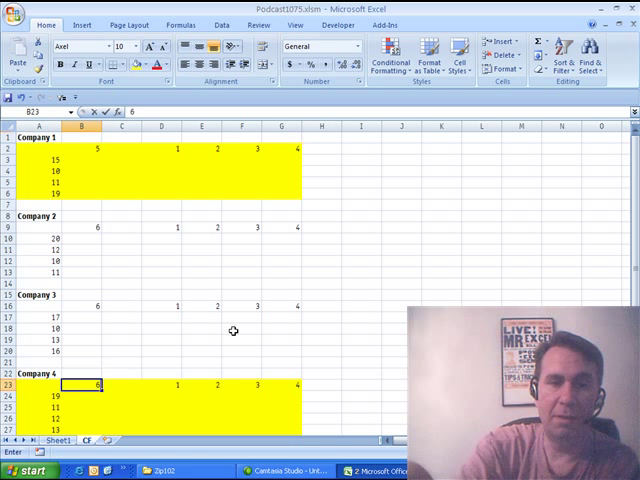
click(82, 371)
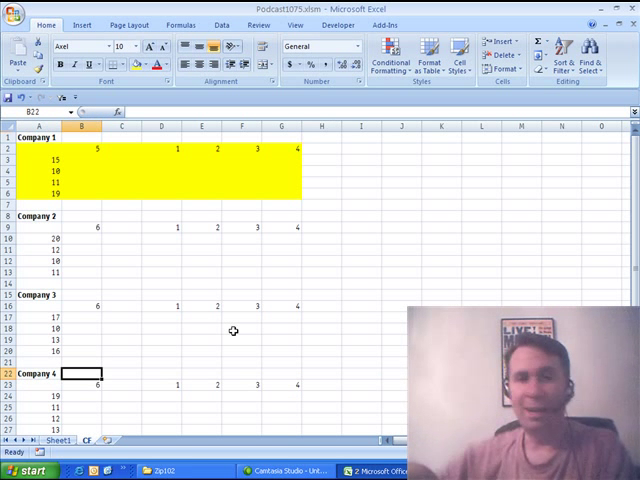